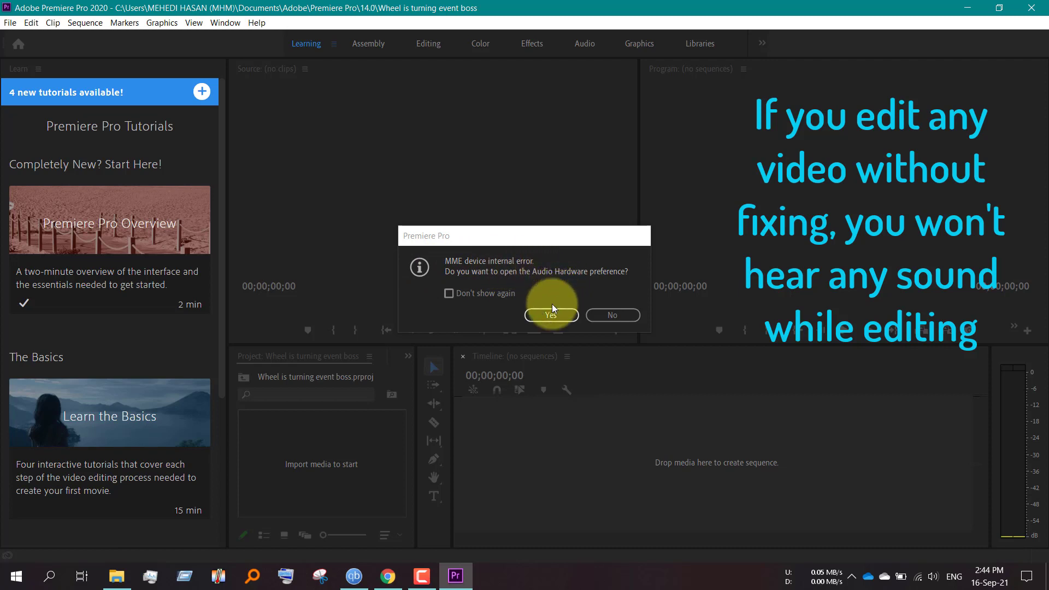
{"action": "mouse_move", "coordinate": [458, 326]}
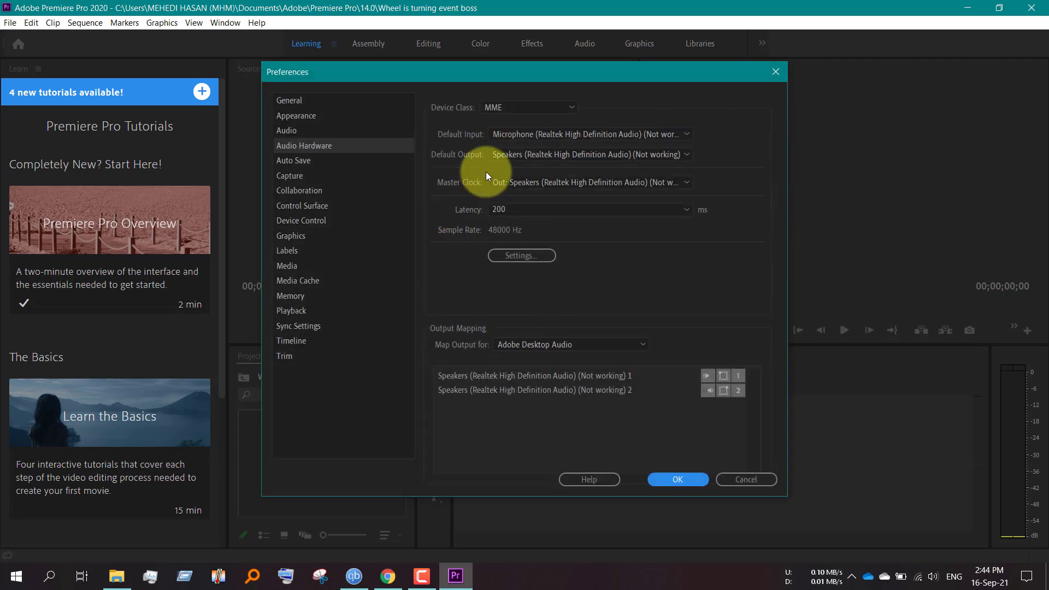
{"action": "mouse_move", "coordinate": [564, 303]}
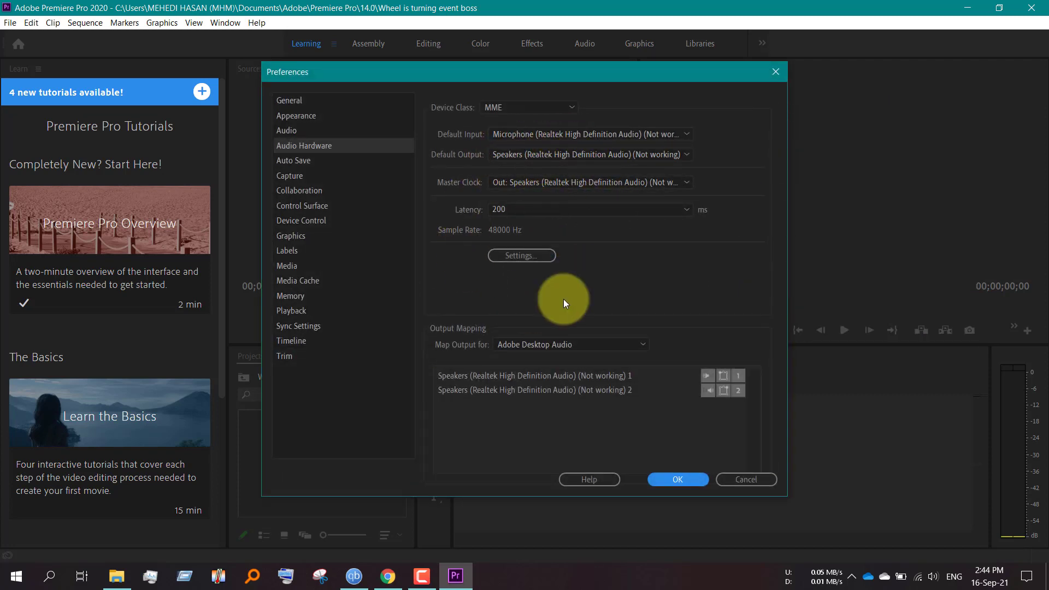
{"action": "mouse_move", "coordinate": [555, 434]}
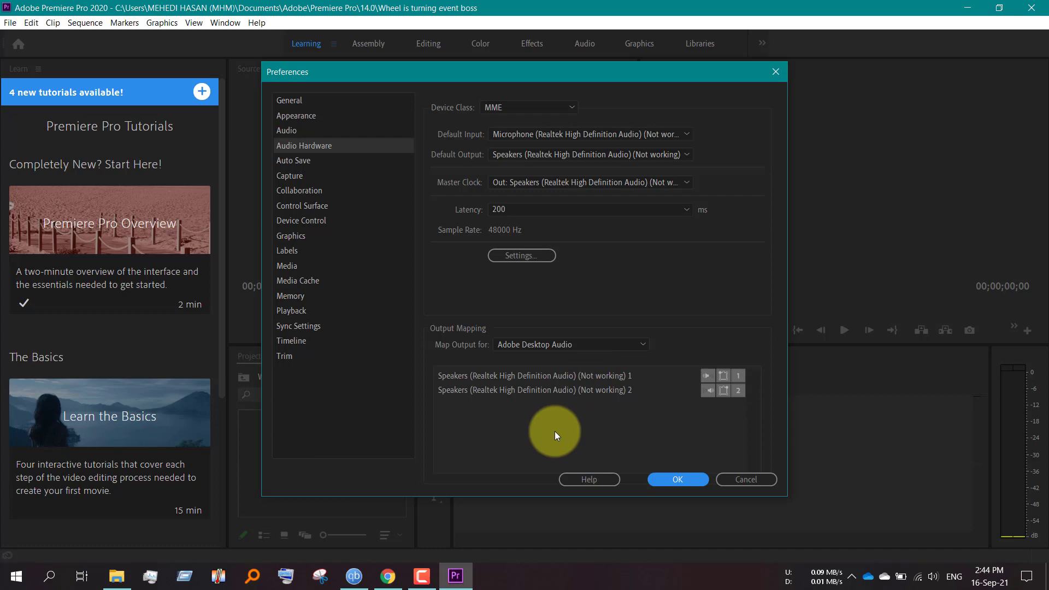
Step: Go from the Windows Settings home into the Privacy category
{"action": "left_click", "coordinate": [10, 576]}
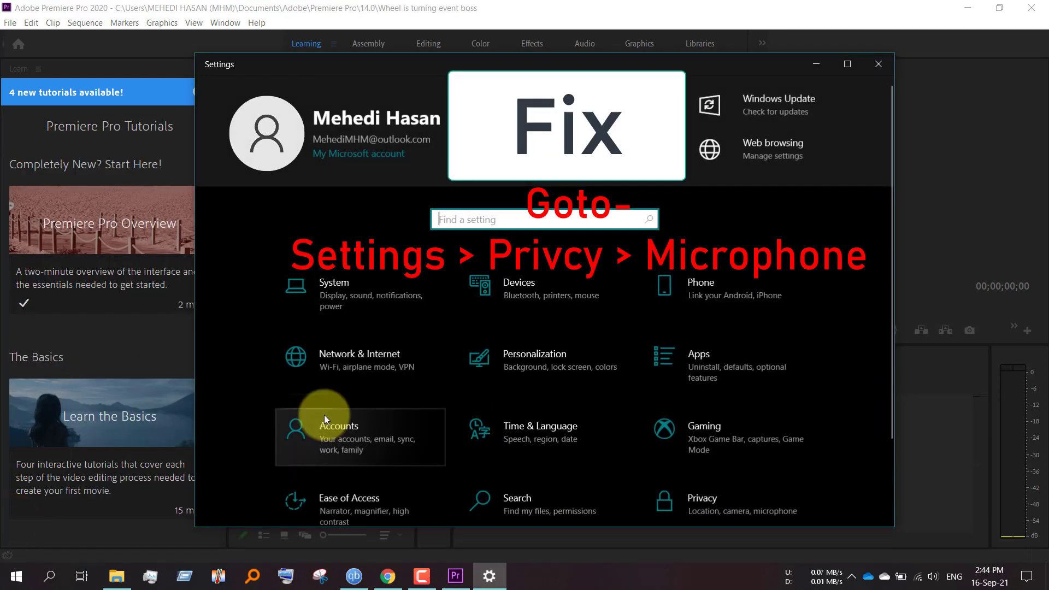
{"action": "scroll", "scroll_direction": "down", "scroll_amount": 3}
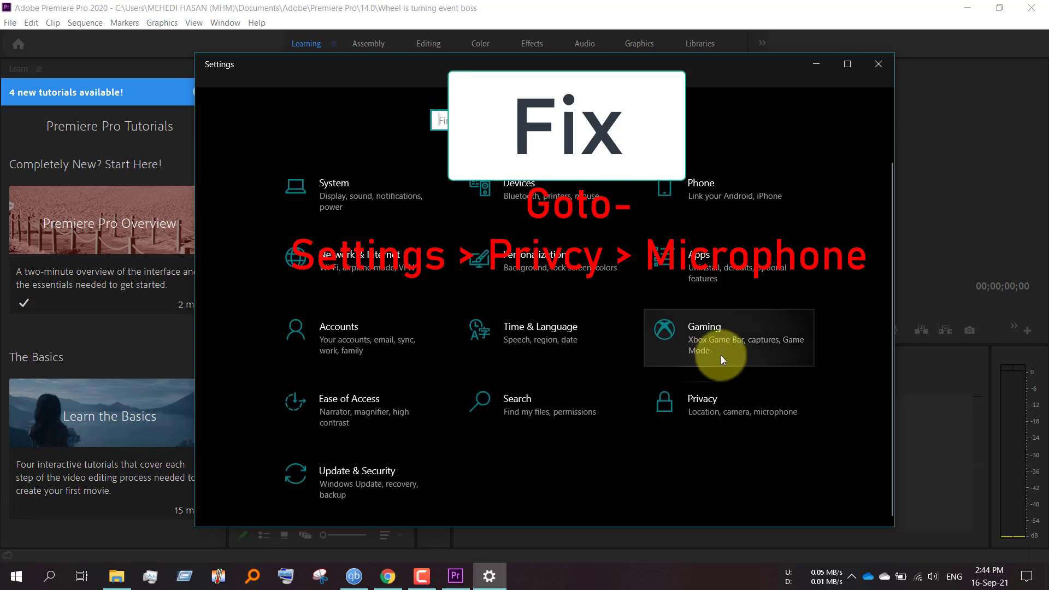
{"action": "left_click", "coordinate": [702, 404]}
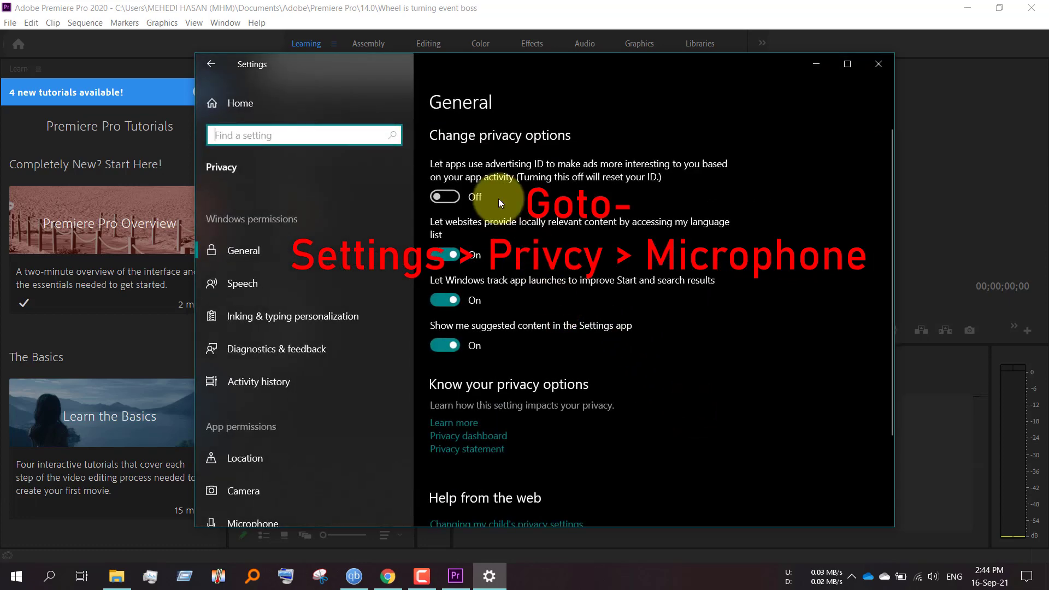
{"action": "mouse_move", "coordinate": [284, 407]}
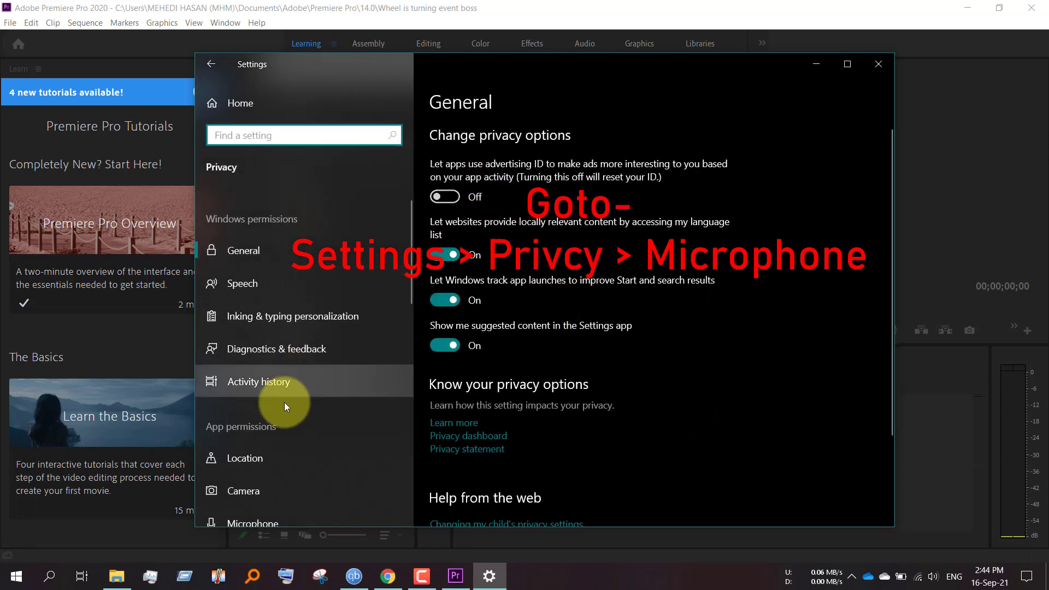
Step: Under Privacy > Microphone, switch 'Microphone access for this device' to On
{"action": "left_click", "coordinate": [255, 407]}
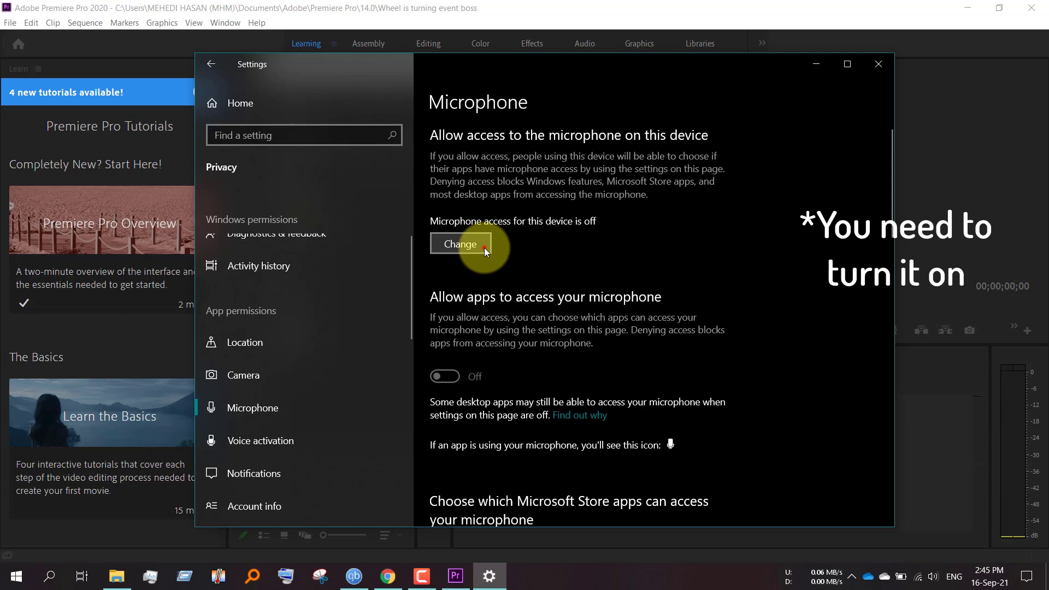
{"action": "left_click", "coordinate": [461, 244]}
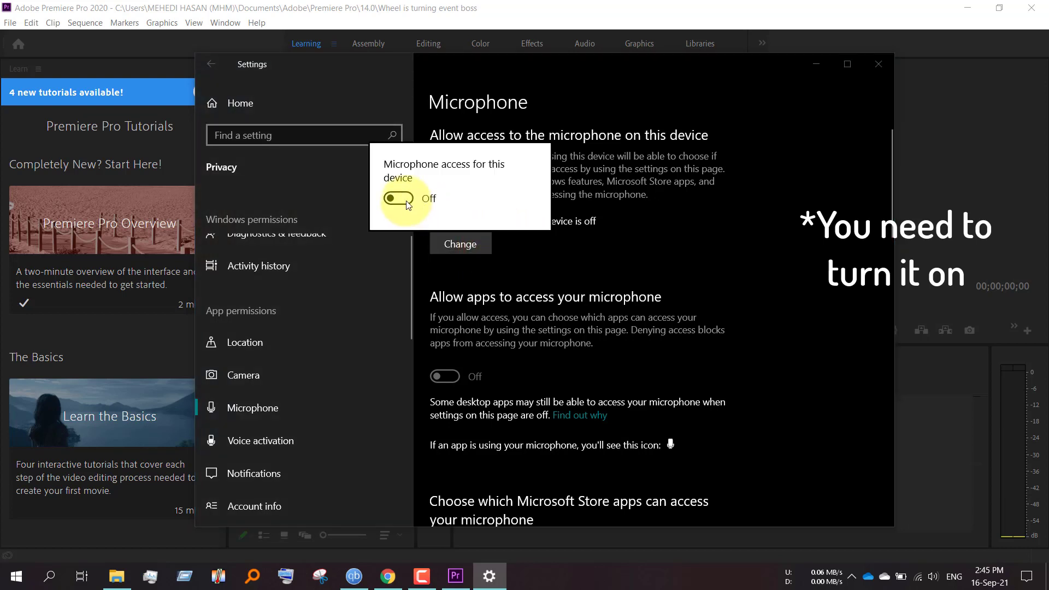
{"action": "left_click", "coordinate": [397, 198]}
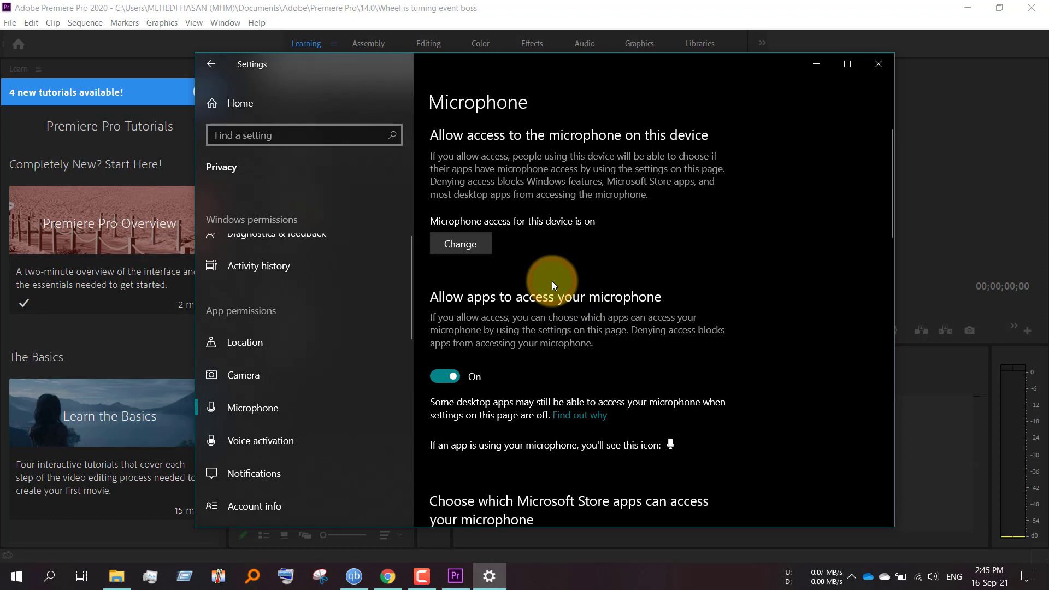
{"action": "mouse_move", "coordinate": [823, 79]}
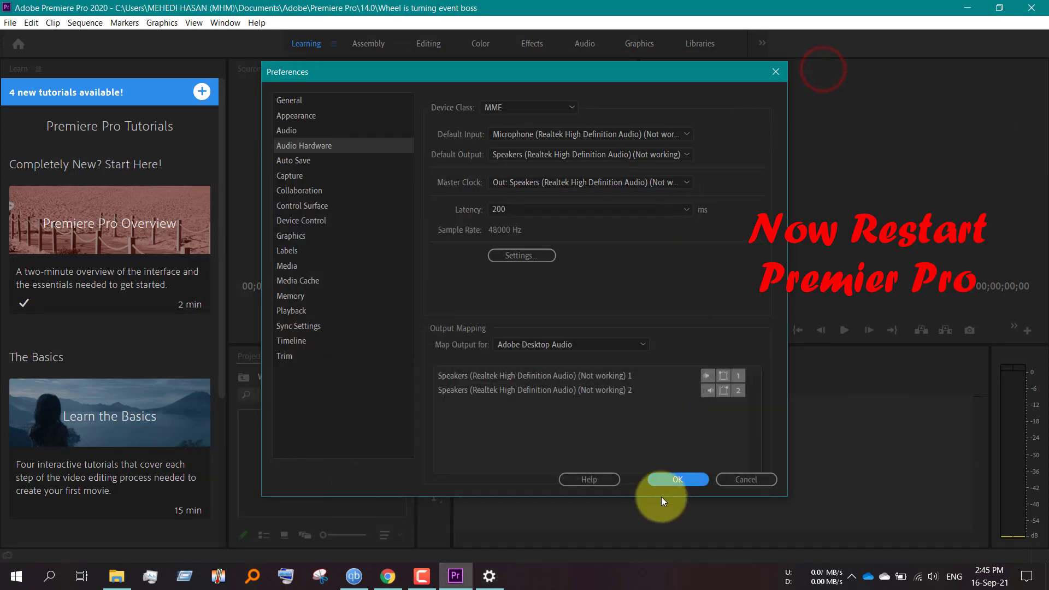
Step: Confirm the Audio Hardware preferences with OK so Premiere Pro can restart cleanly
{"action": "left_click", "coordinate": [676, 480]}
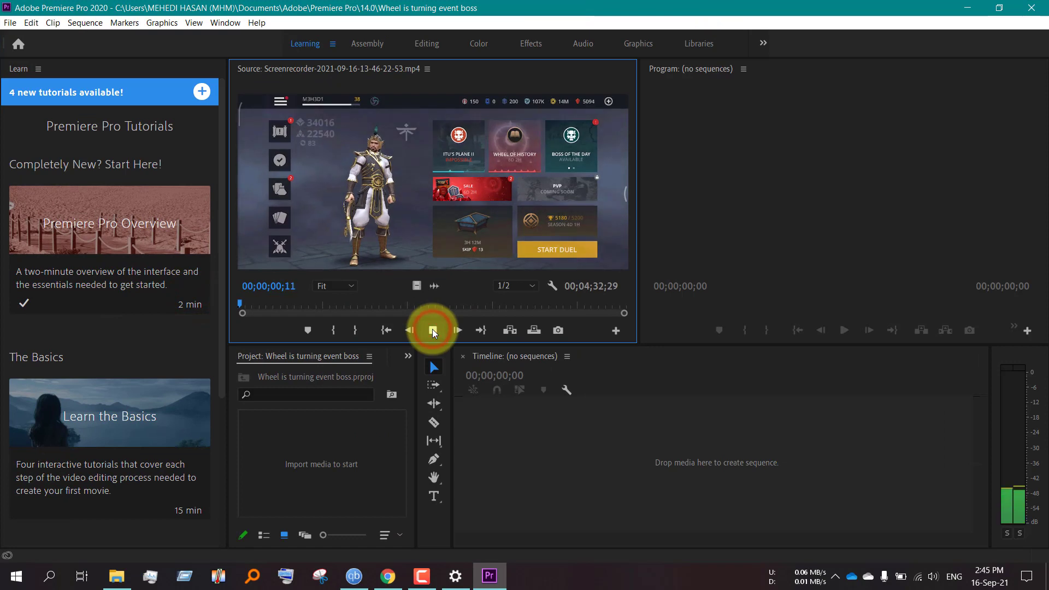
Step: Play the screen-recorder clip in the Source Monitor and jump ahead to about 30 seconds
{"action": "left_click", "coordinate": [432, 330]}
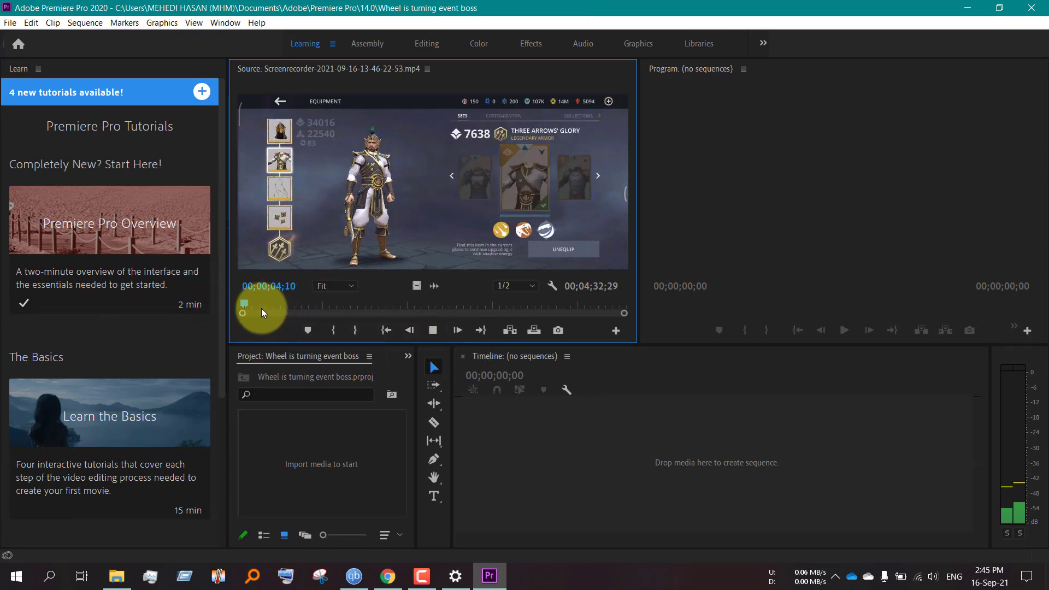
{"action": "left_click", "coordinate": [433, 330]}
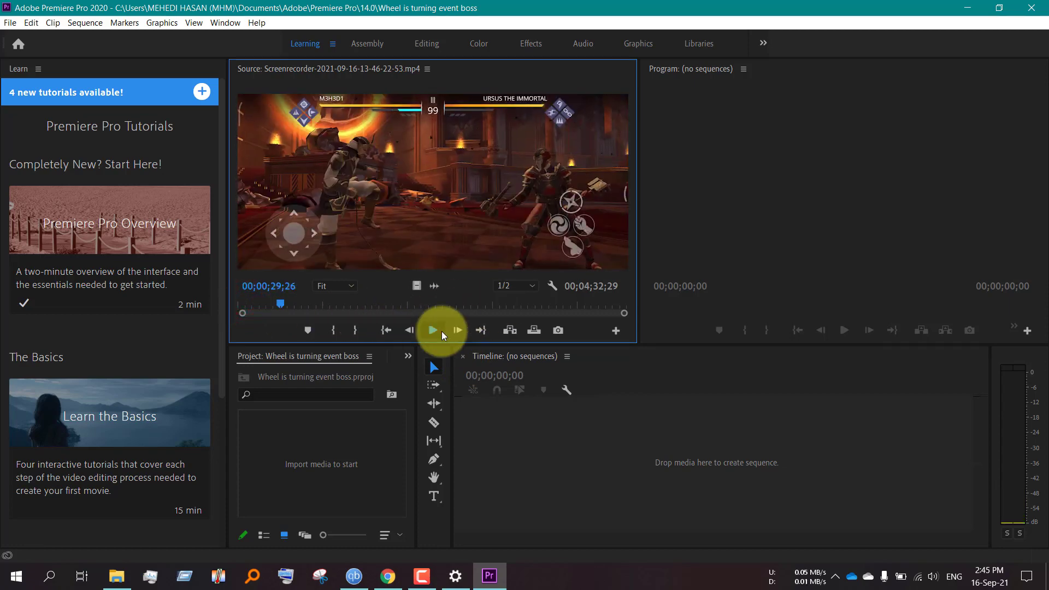